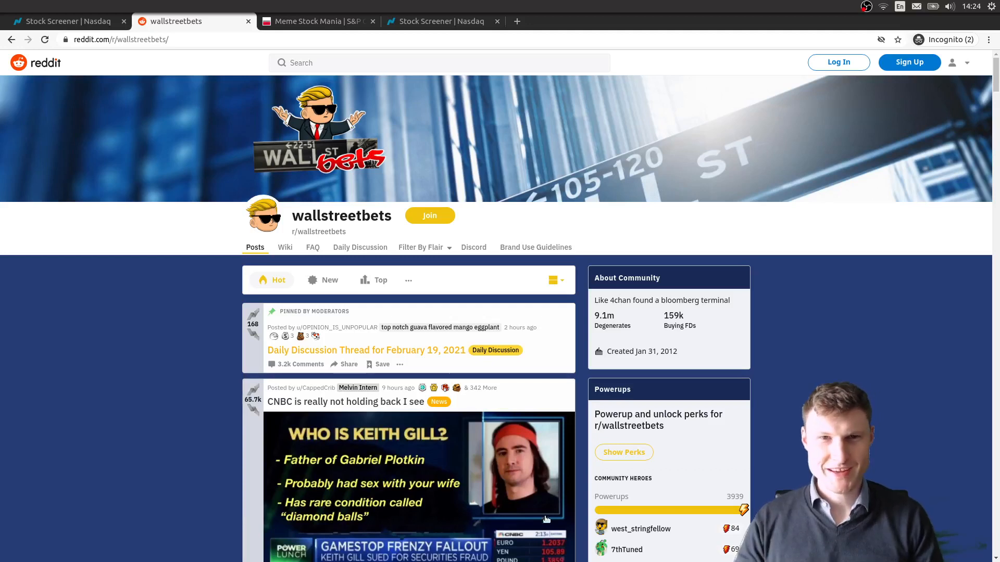
mouse_move(536, 248)
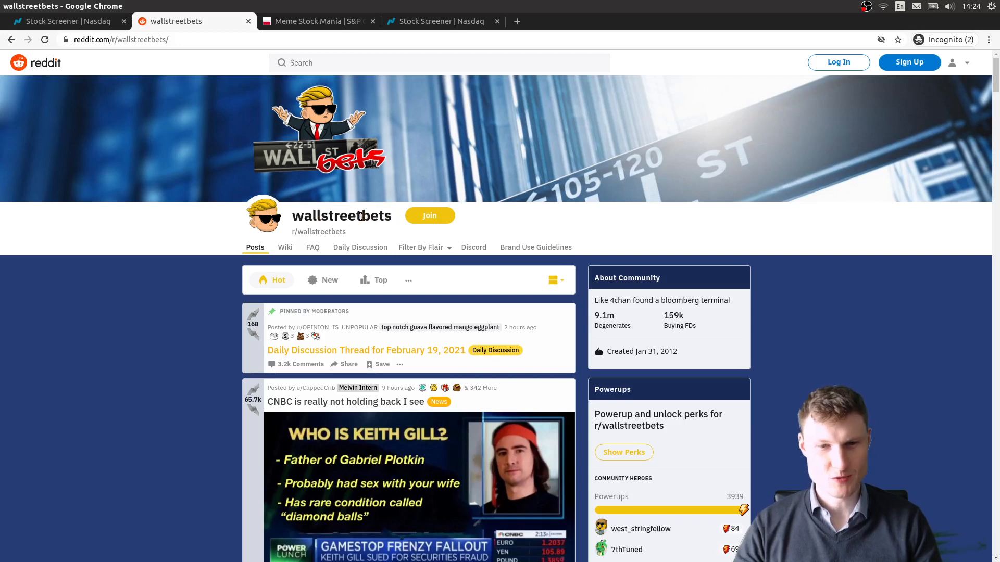
Step: Look at the wallstreetbets subreddit thread, then bring RStudio back to the front
double_click(376, 216)
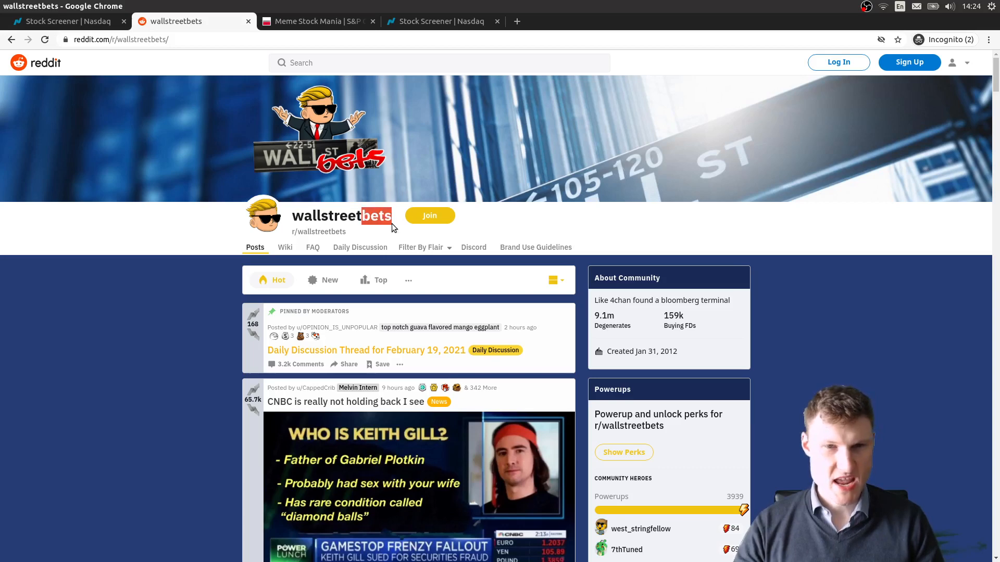
scroll("down", 3)
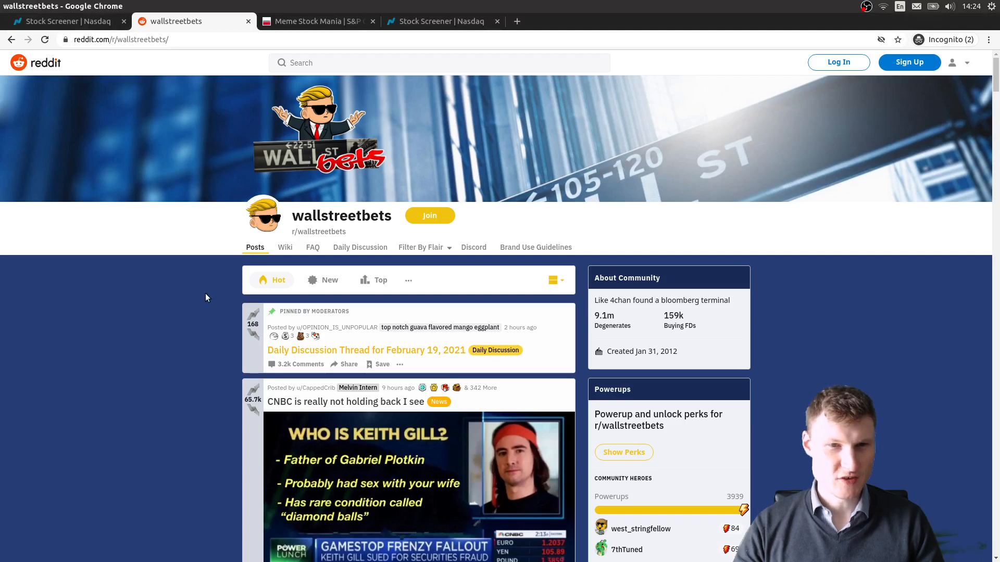
mouse_move(171, 163)
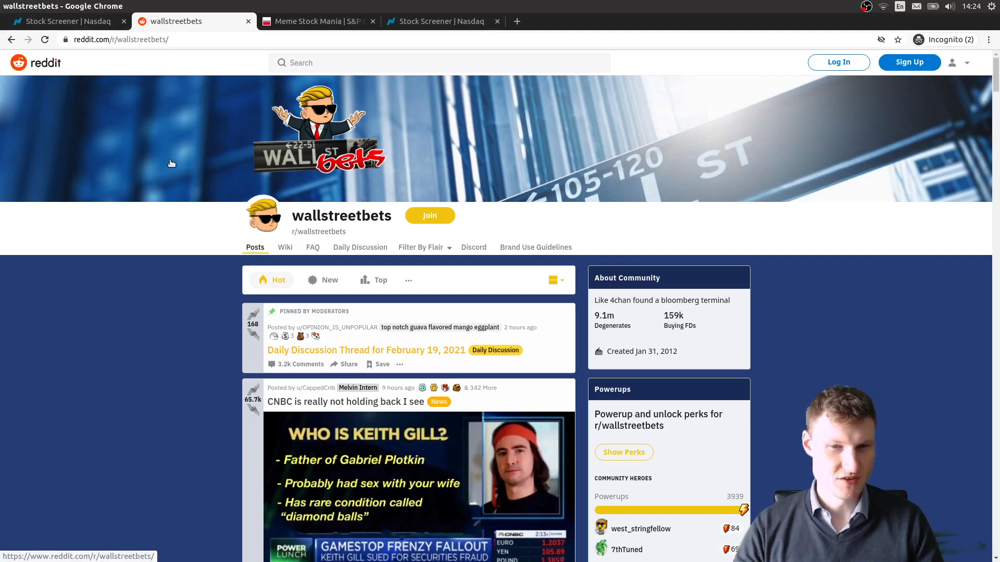
mouse_move(187, 286)
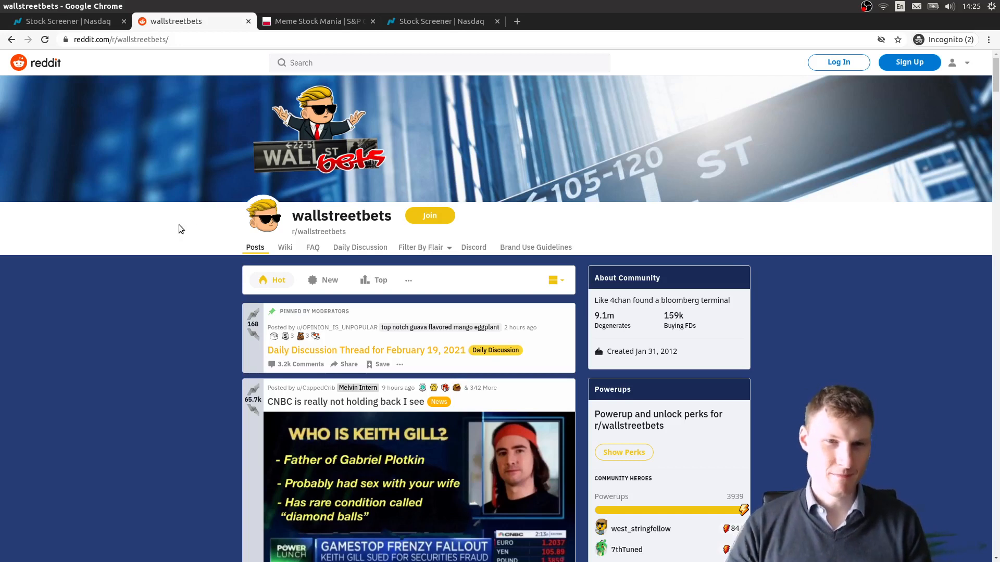
mouse_move(160, 223)
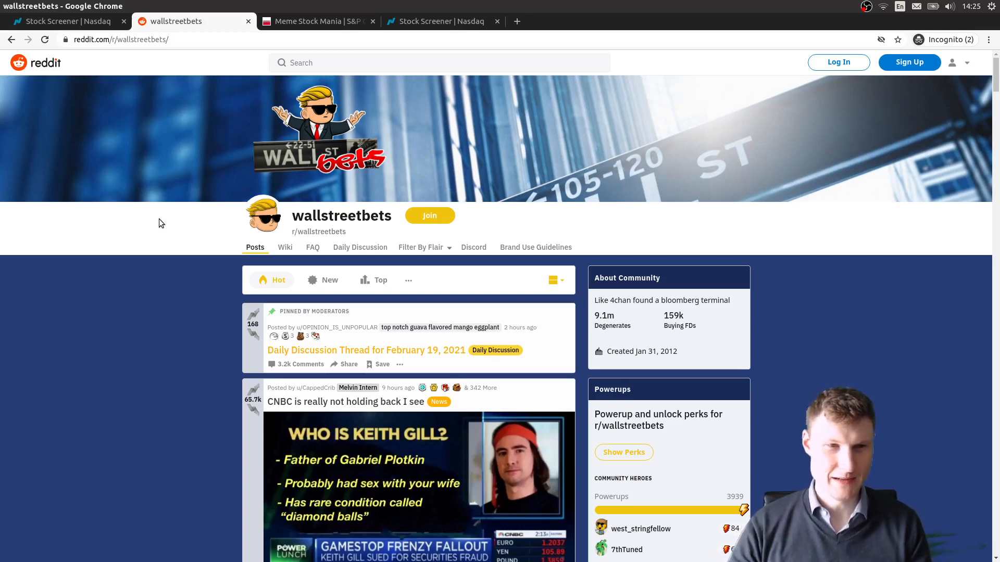
mouse_move(70, 230)
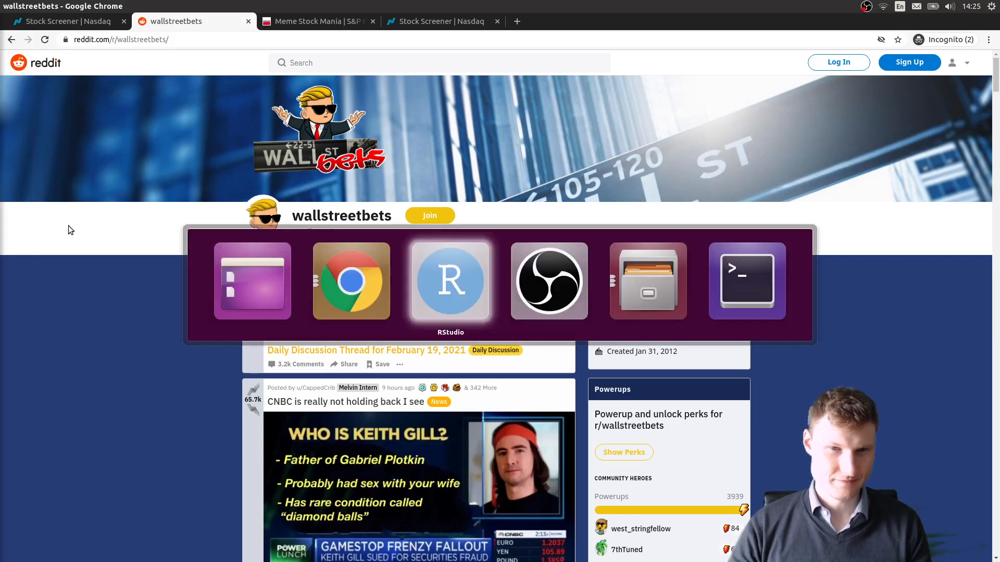
left_click(450, 280)
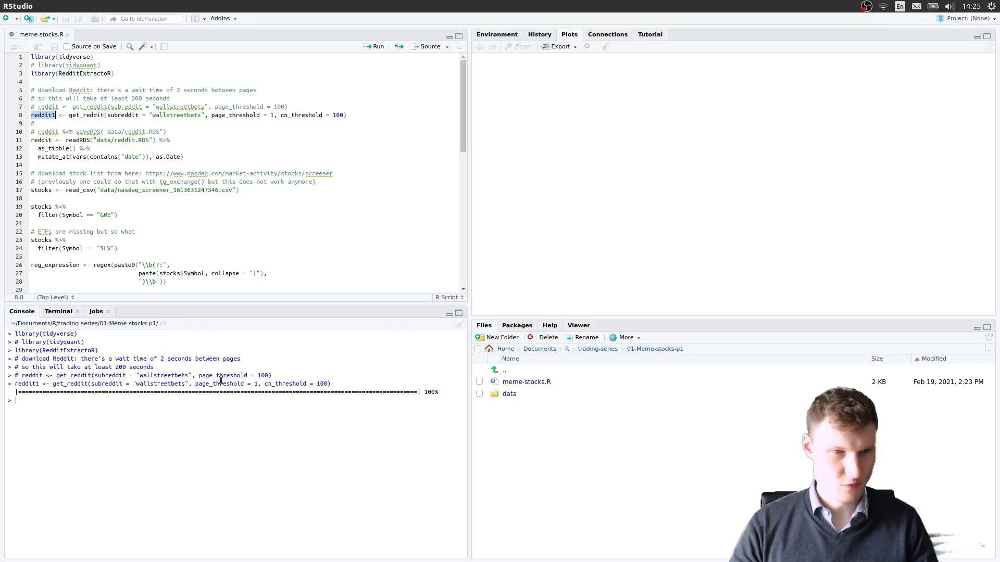
Step: Print reddit1 as a tibble of just the comment column (416 rows) in the console
type("reddit1 %>%")
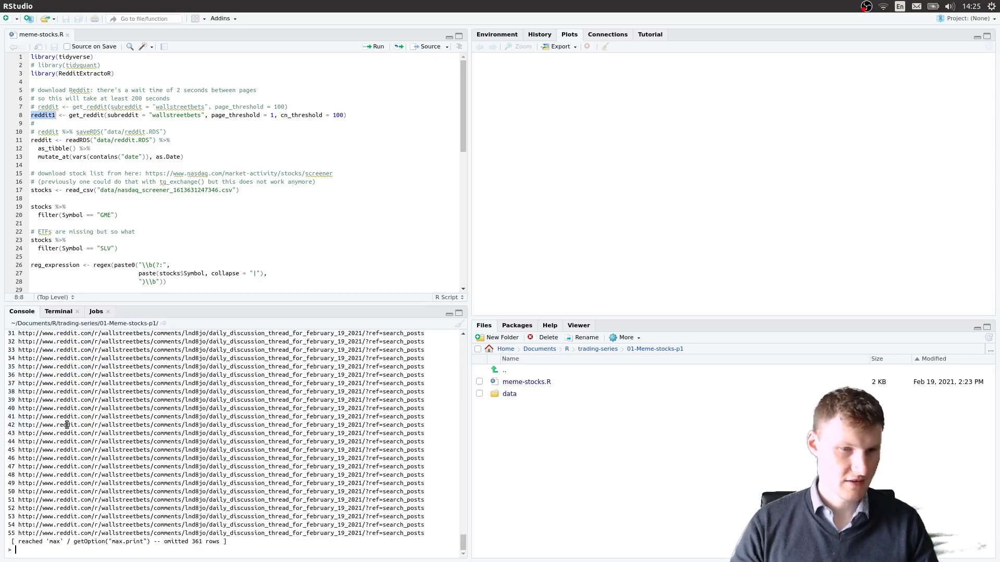
type("reddit1 %>%")
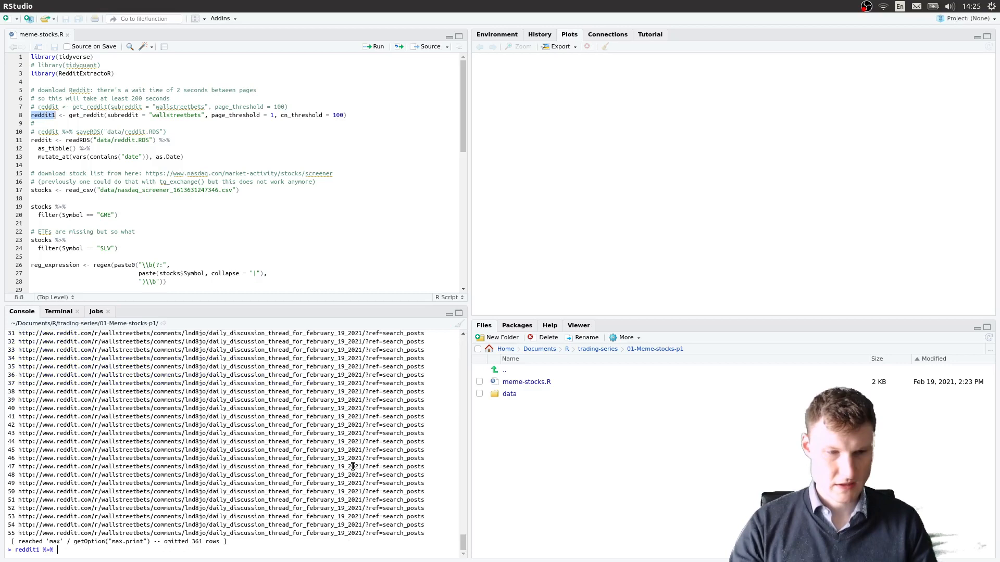
type("as_tibble()")
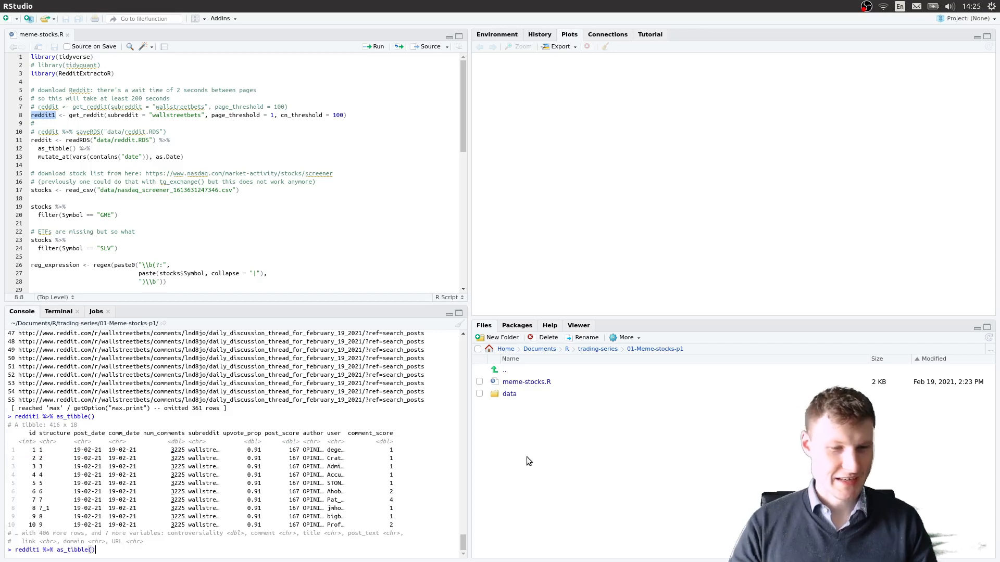
type("%>% se.contrast(")
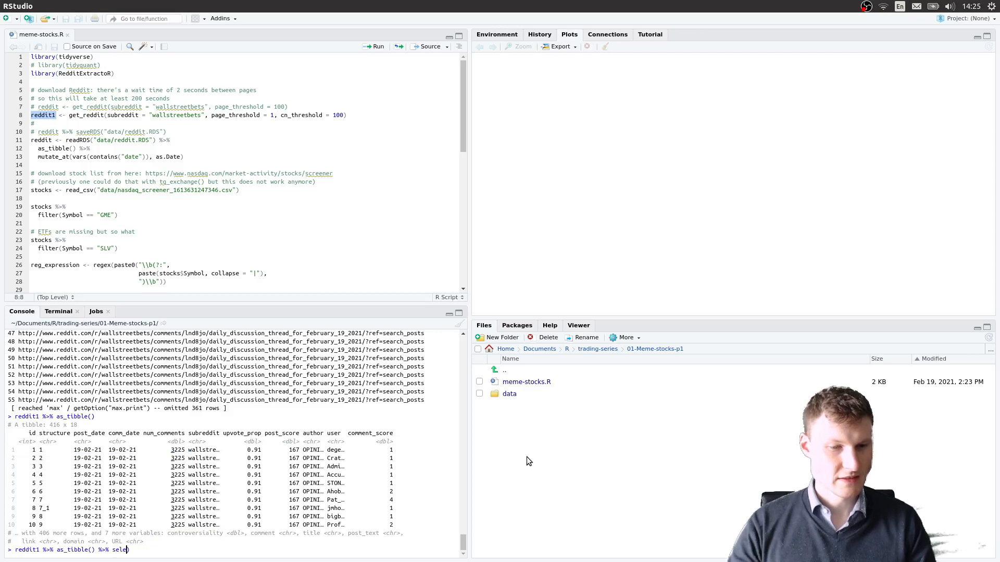
type("(comm")
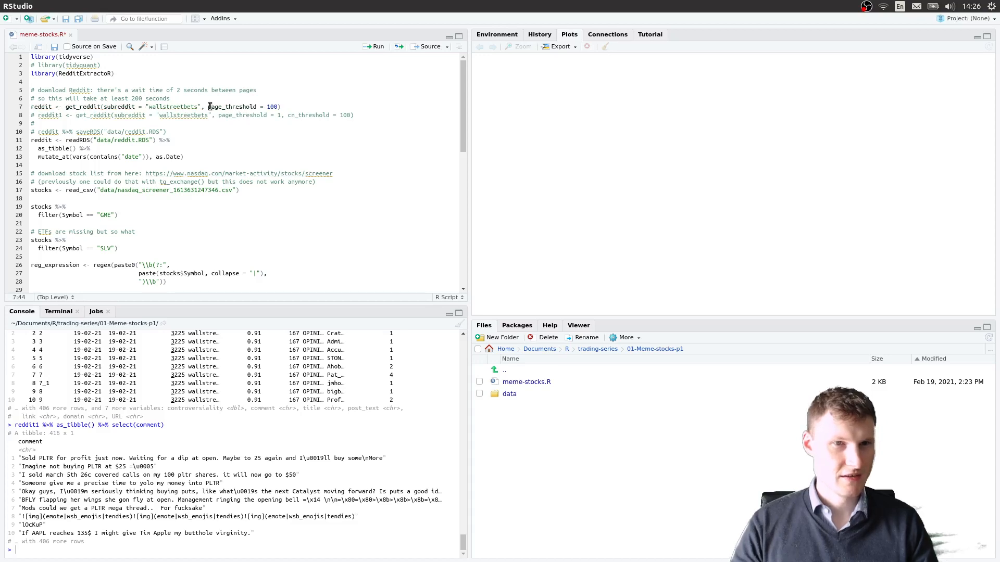
Step: Load the saved reddit.RDS data and print the 79,913-row comment tibble
double_click(234, 107)
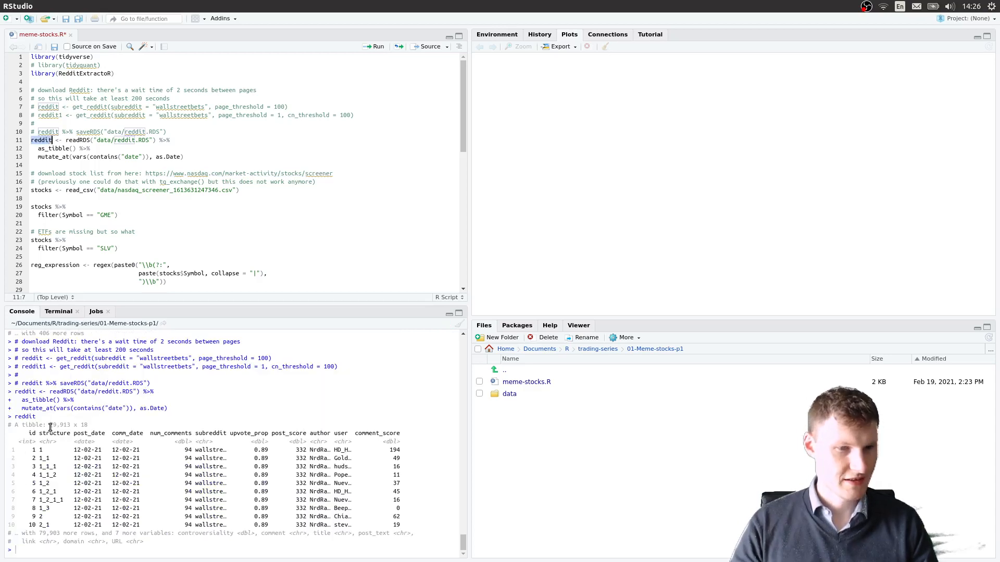
double_click(56, 425)
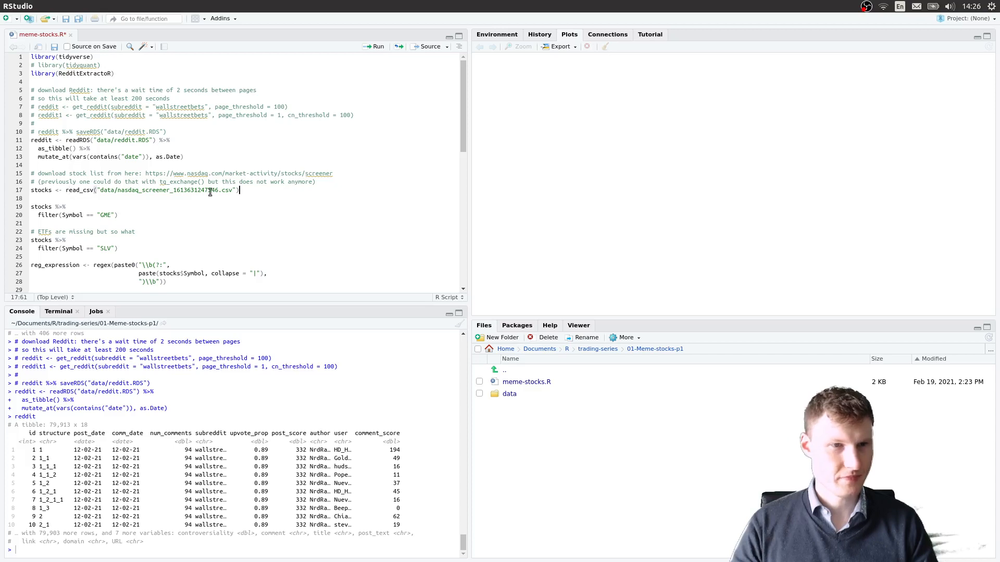
mouse_move(178, 466)
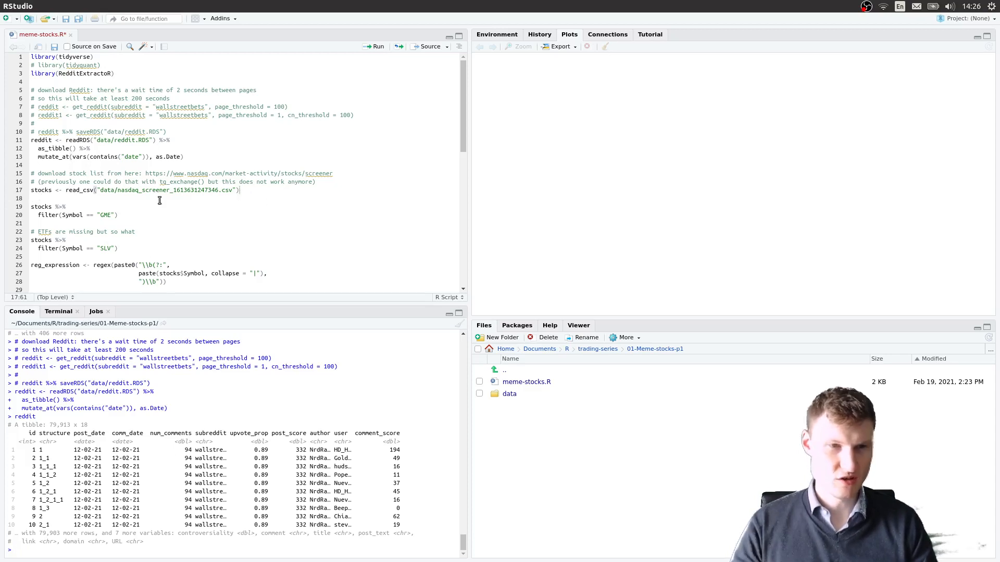
double_click(168, 189)
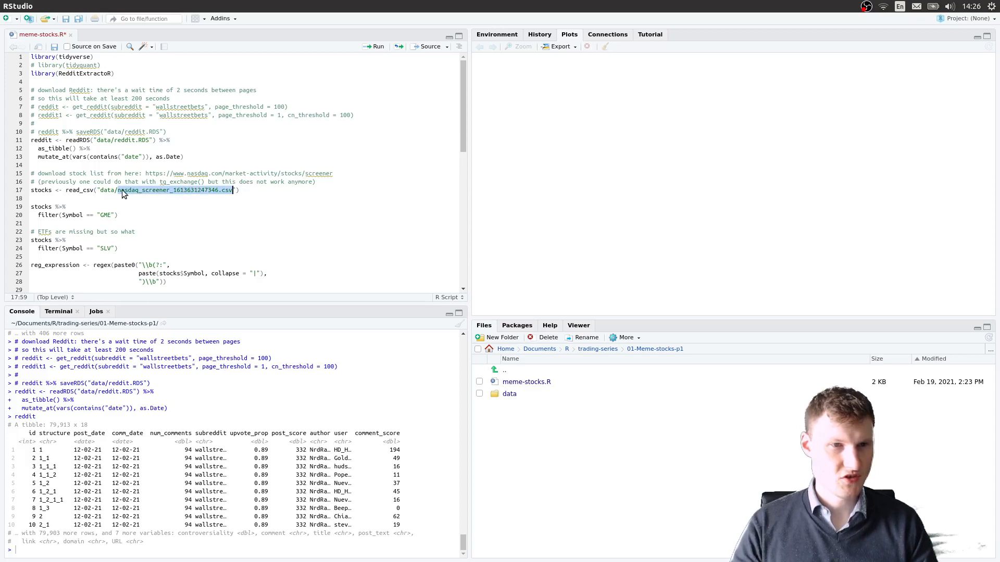
mouse_move(369, 180)
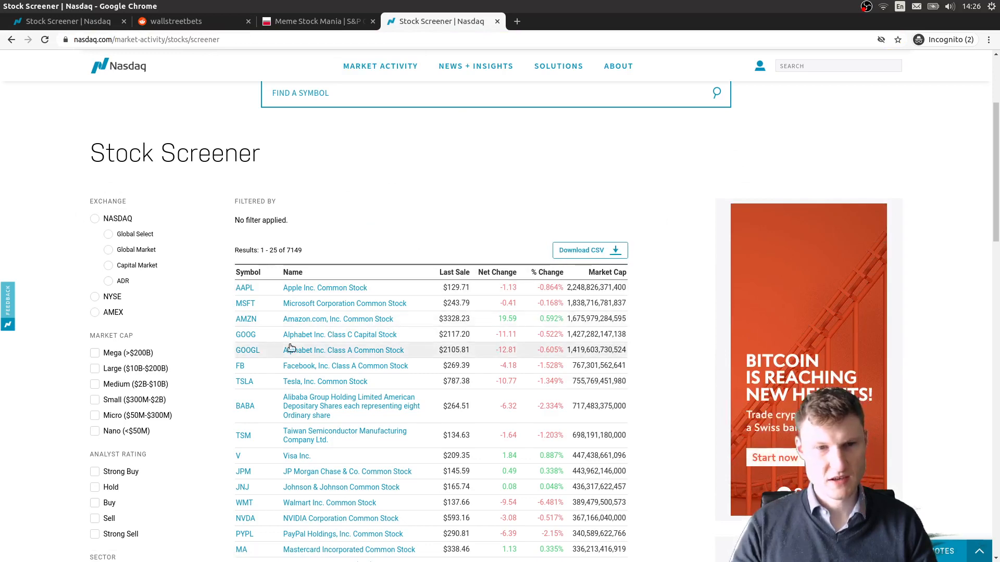
Step: Scroll the Nasdaq Stock Screener table of 7,149 stocks in Chrome
scroll("down", 3)
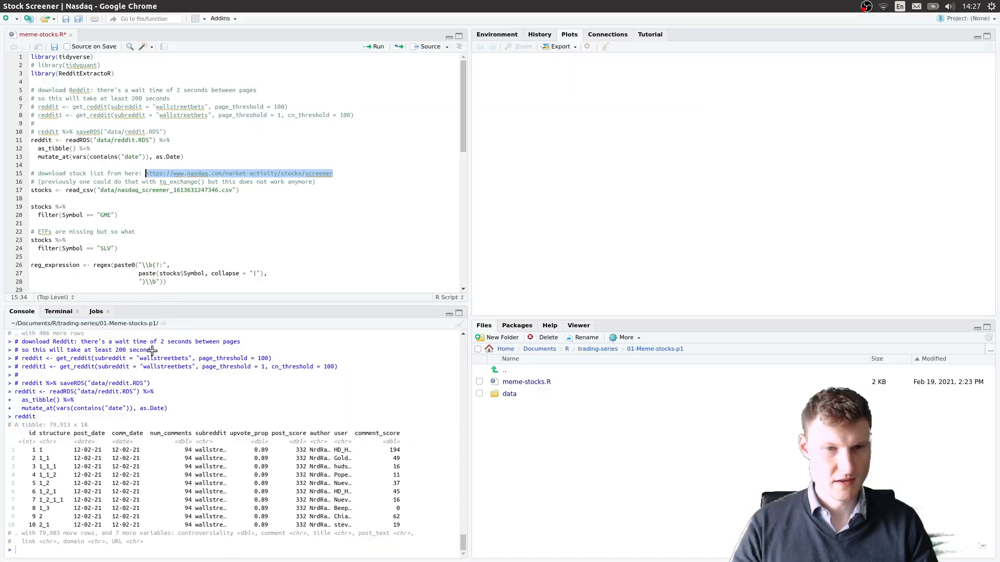
Step: Load the Nasdaq screener CSV, filter for GME, then change the SLV filter to AAPL
left_click(264, 195)
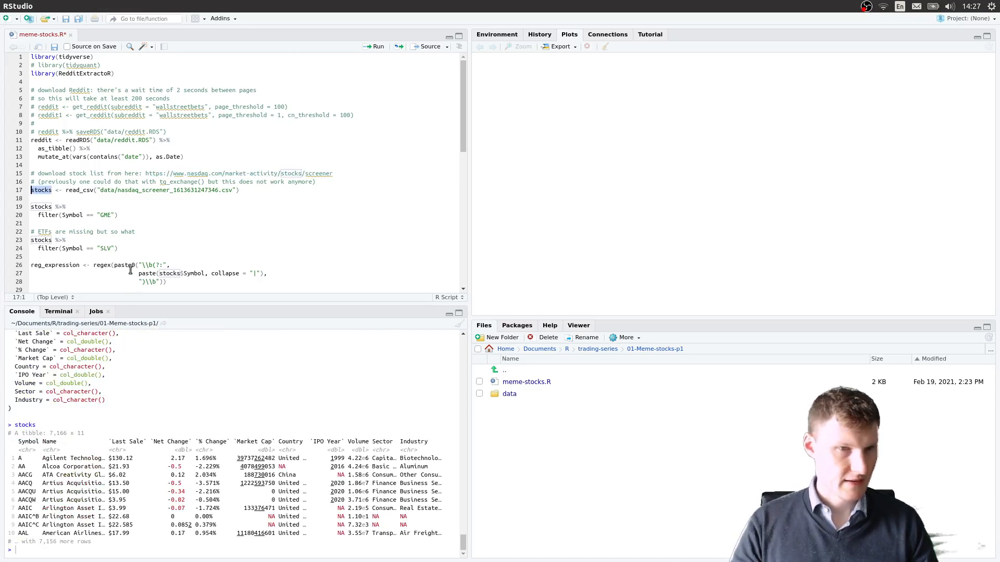
left_click_drag(38, 458, 102, 533)
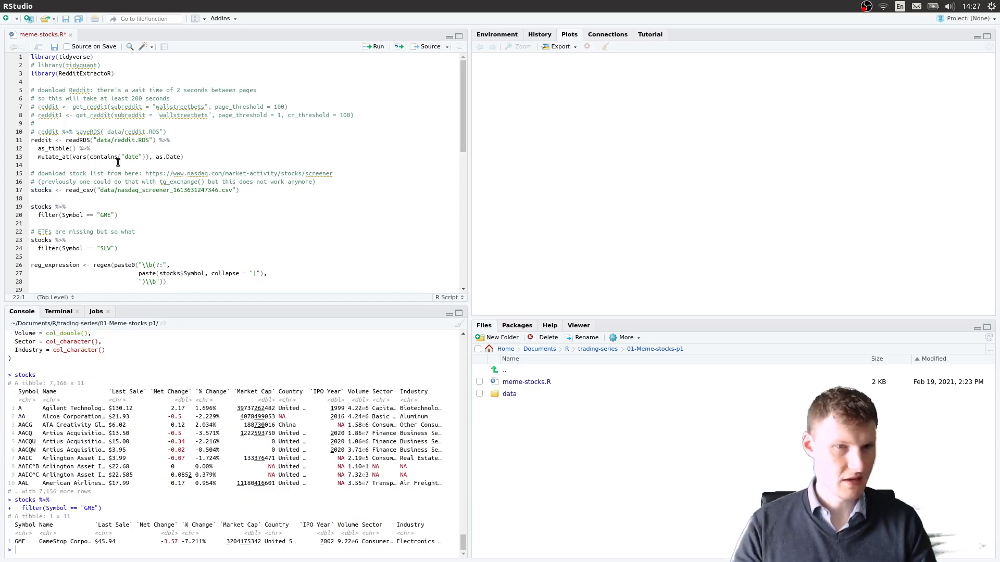
left_click(66, 239)
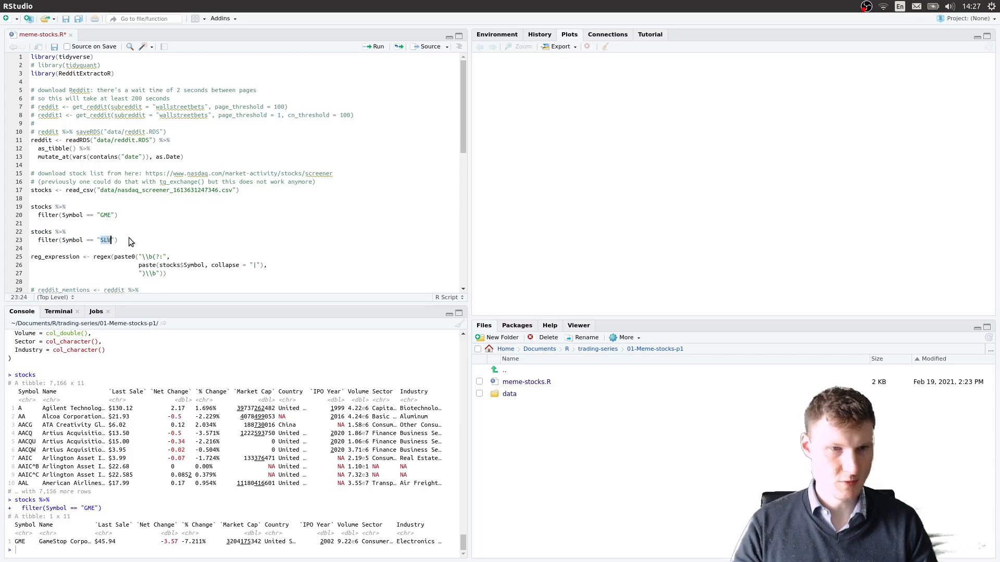
type("AAPL")
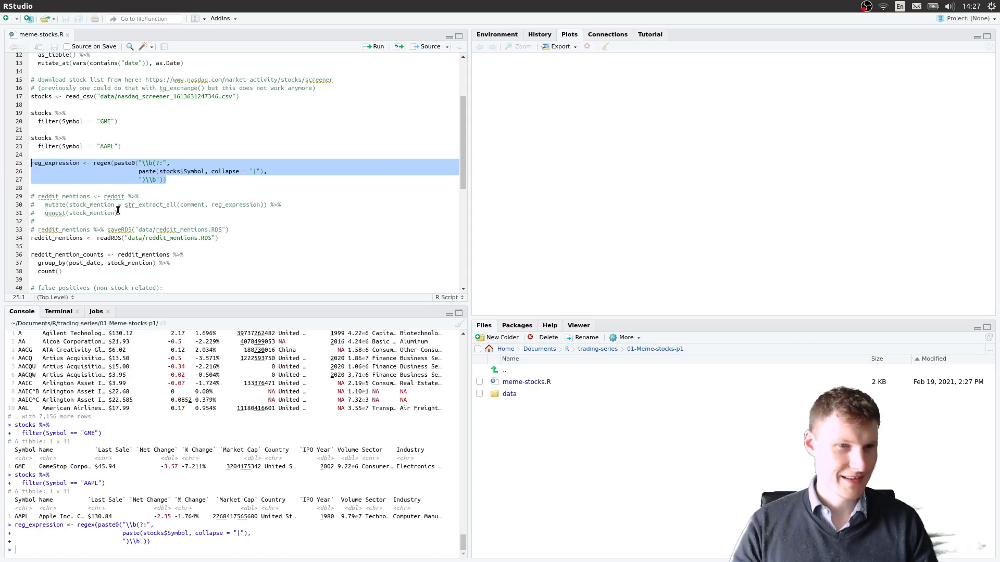
Step: Select the commented str_extract_all / unnest lines that build reddit_mentions
double_click(114, 196)
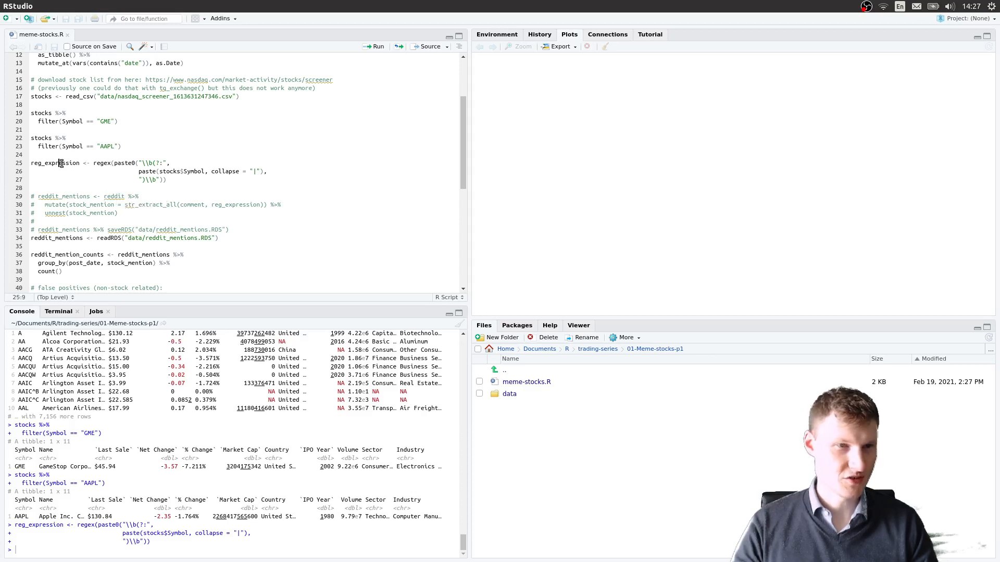
left_click_drag(35, 196, 117, 213)
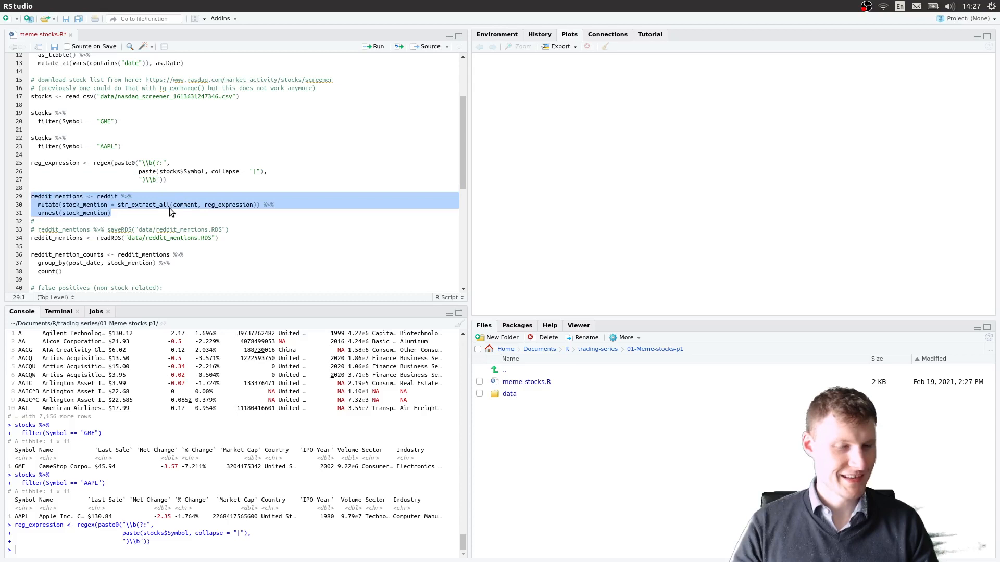
mouse_move(185, 208)
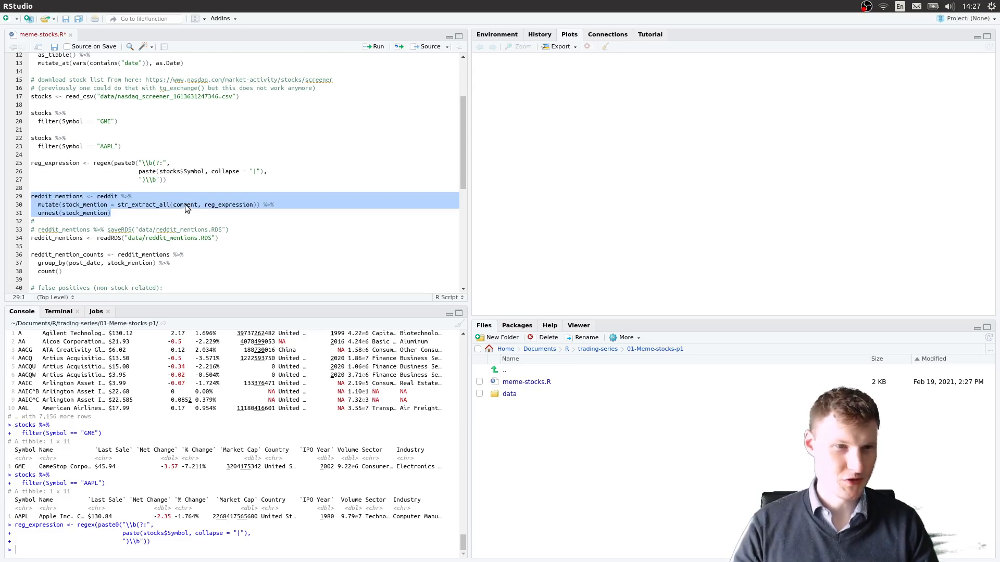
Step: Comment the extraction back out and print reddit_mentions selecting stock_mention, comment and comm_date
key("ctrl+shift+c")
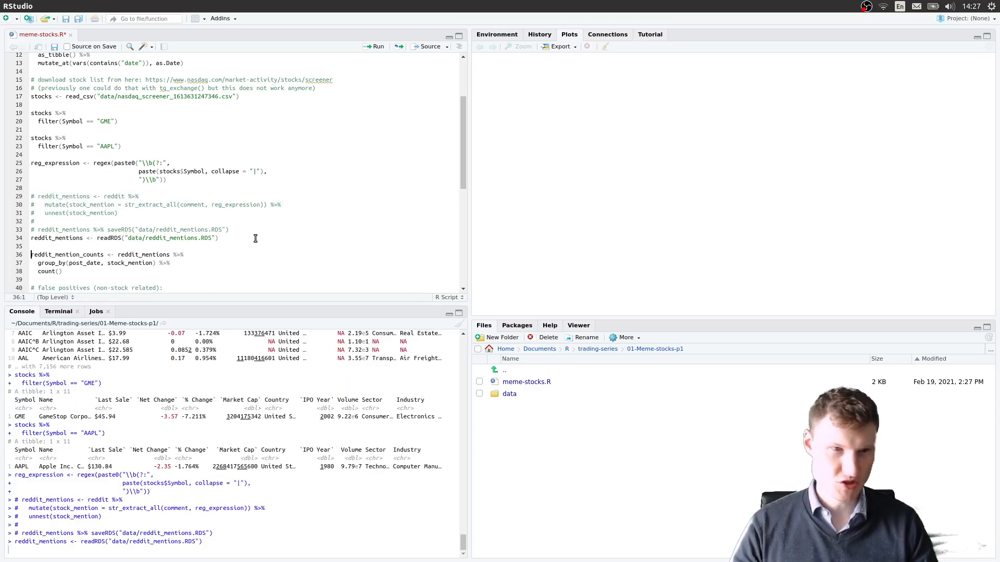
double_click(62, 229)
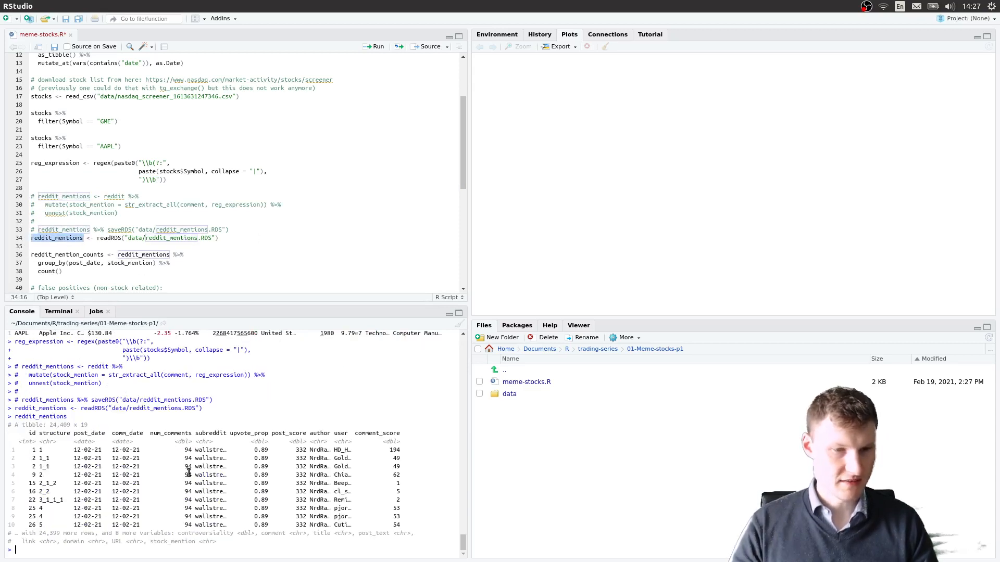
type("reddit_mentions %>% select(")
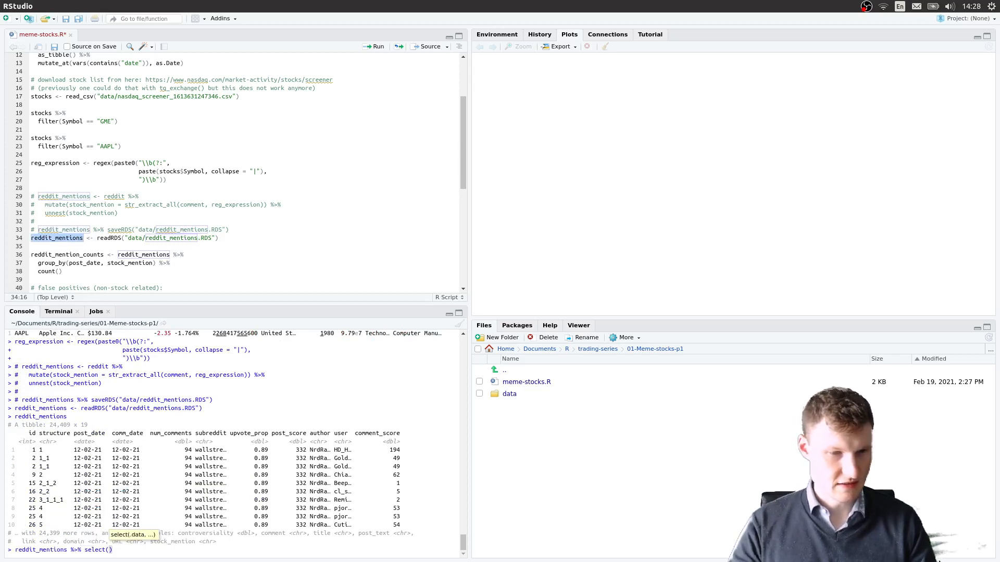
type("stock_mention")
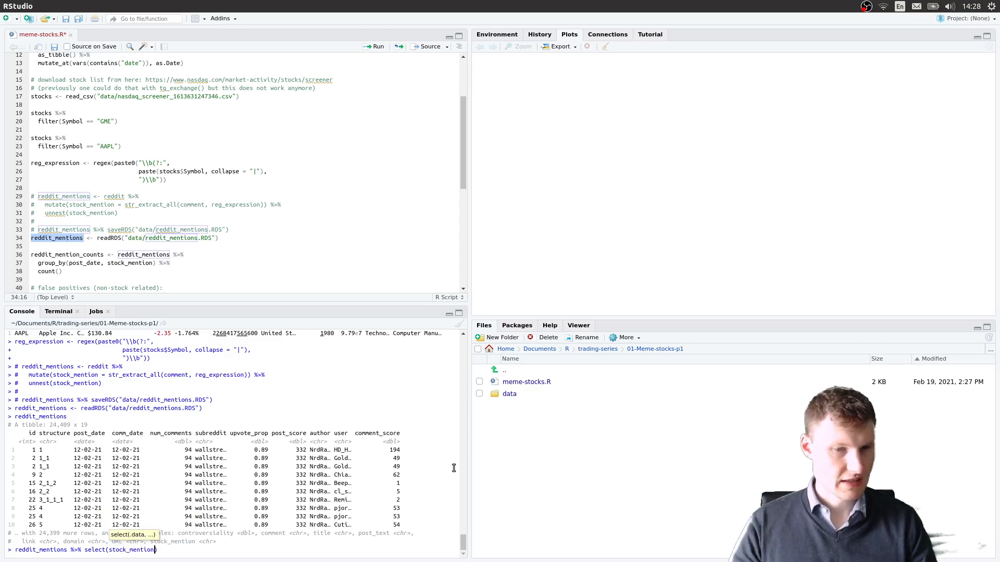
type(",")
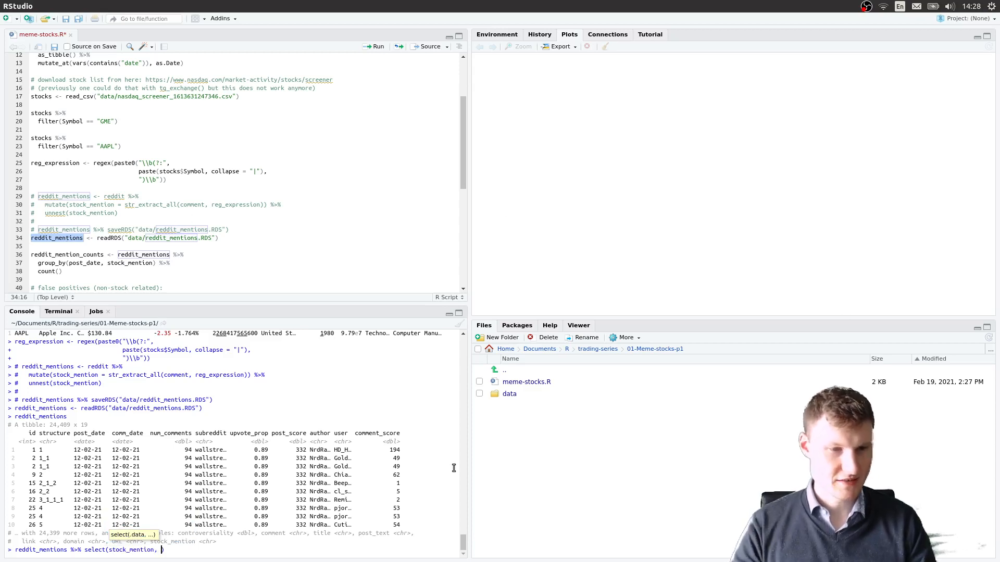
type("c")
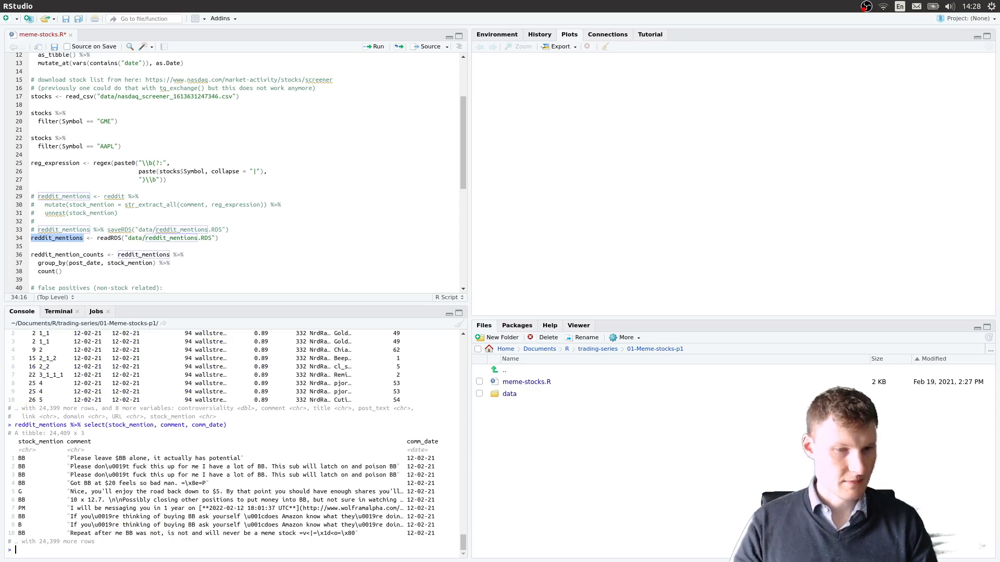
Step: Move to the group_by(post_date, stock_mention) count block for reddit_mention_counts
double_click(23, 459)
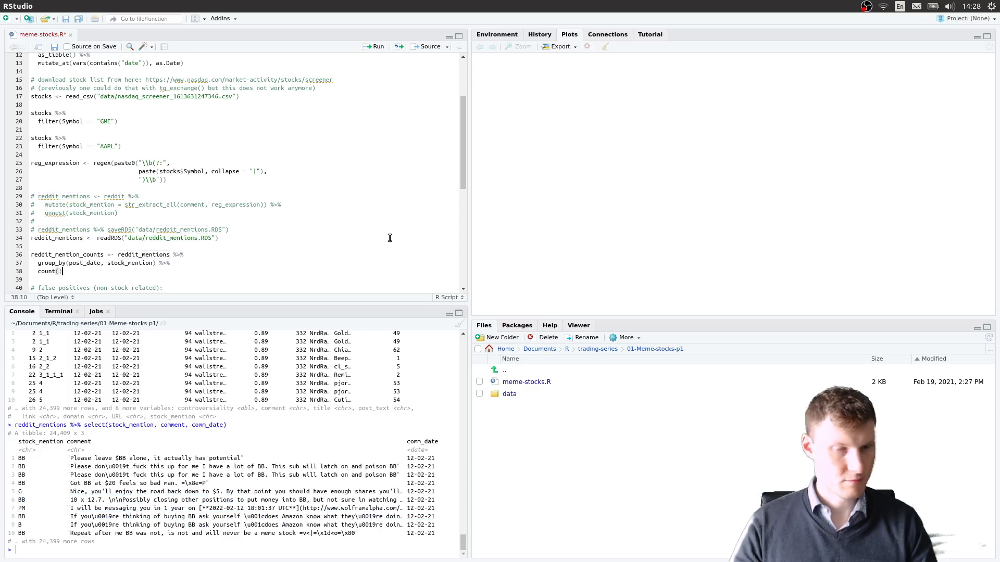
mouse_move(543, 231)
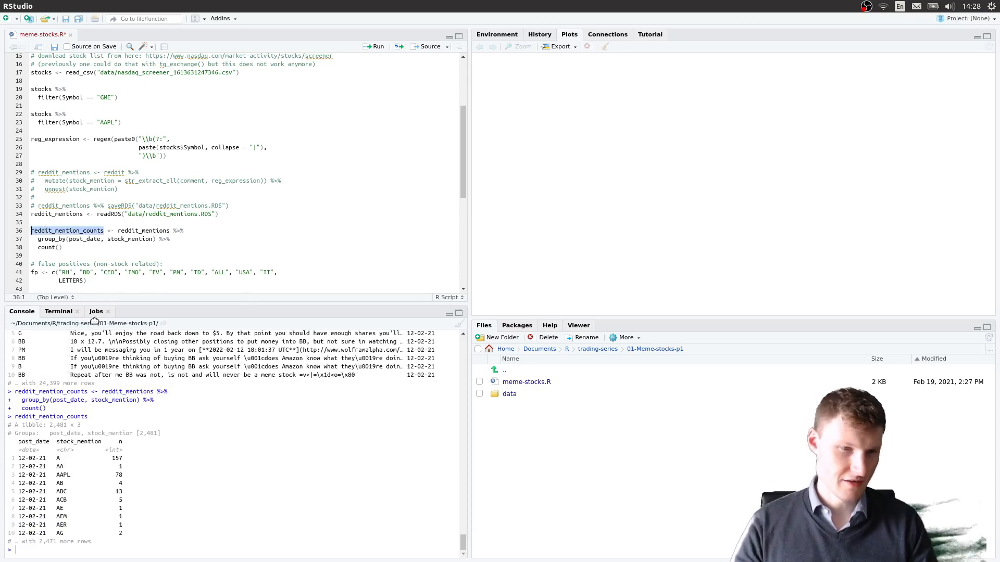
Step: Print reddit_mention_counts and run the fp and top5 code yielding GME, PLTR, AMZN, AMD, BB
double_click(60, 458)
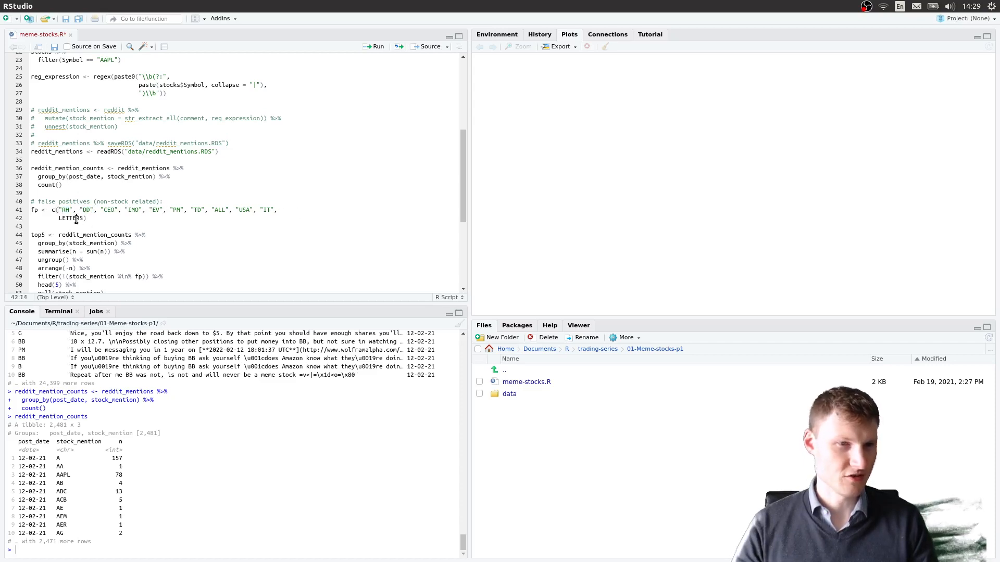
left_click_drag(36, 210, 87, 218)
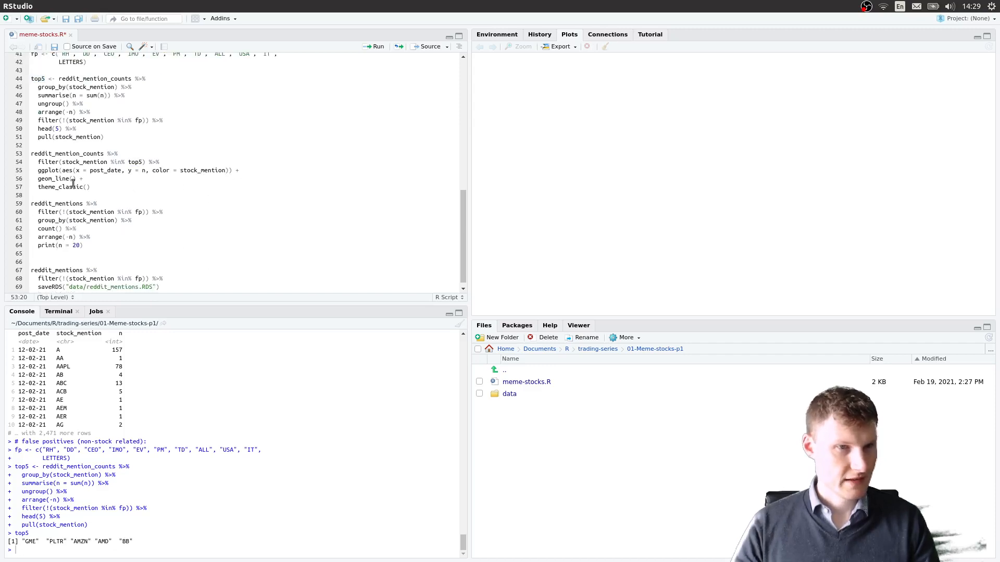
Step: Run the ggplot geom_line block plotting daily mention counts for the top five tickers
double_click(67, 154)
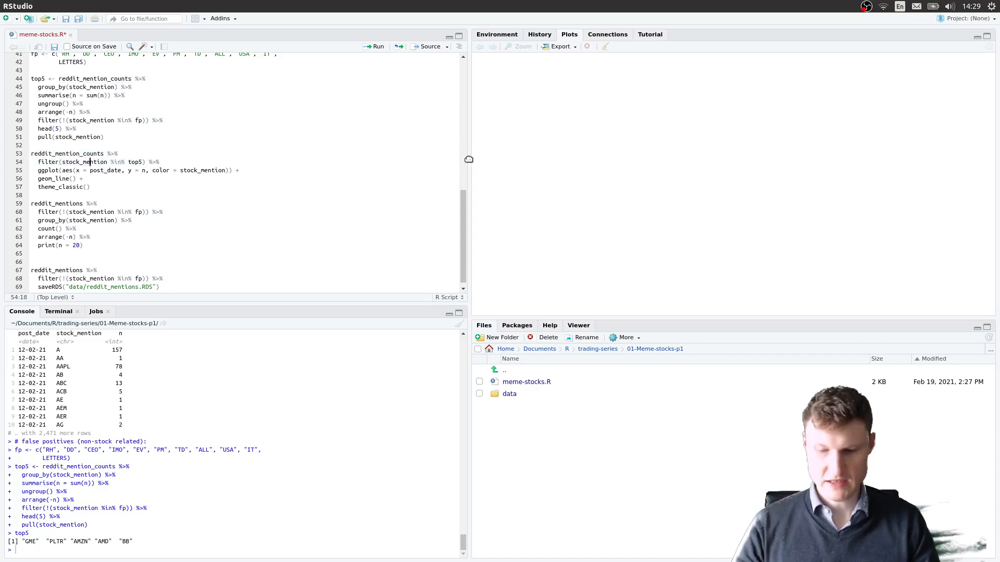
left_click(376, 46)
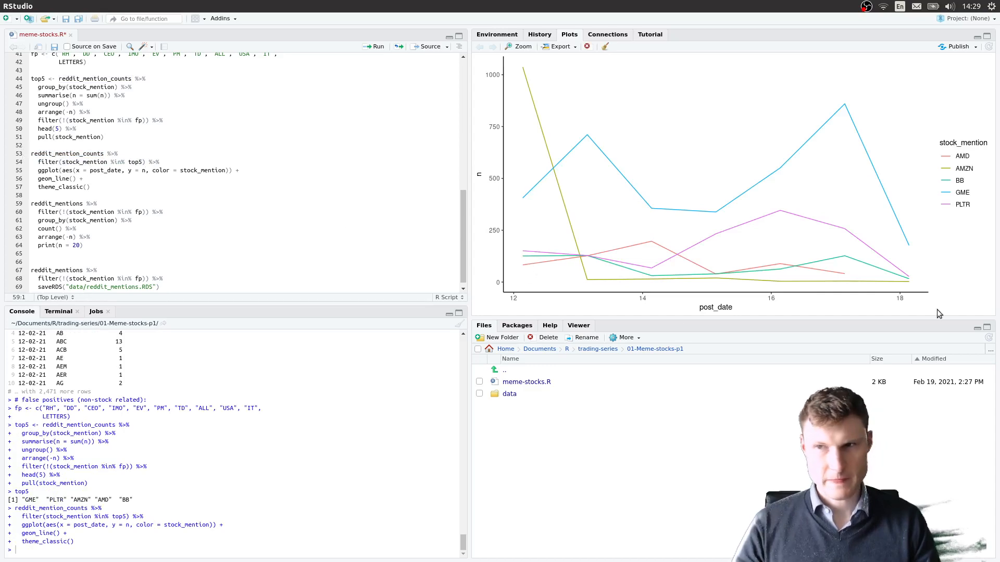
mouse_move(505, 200)
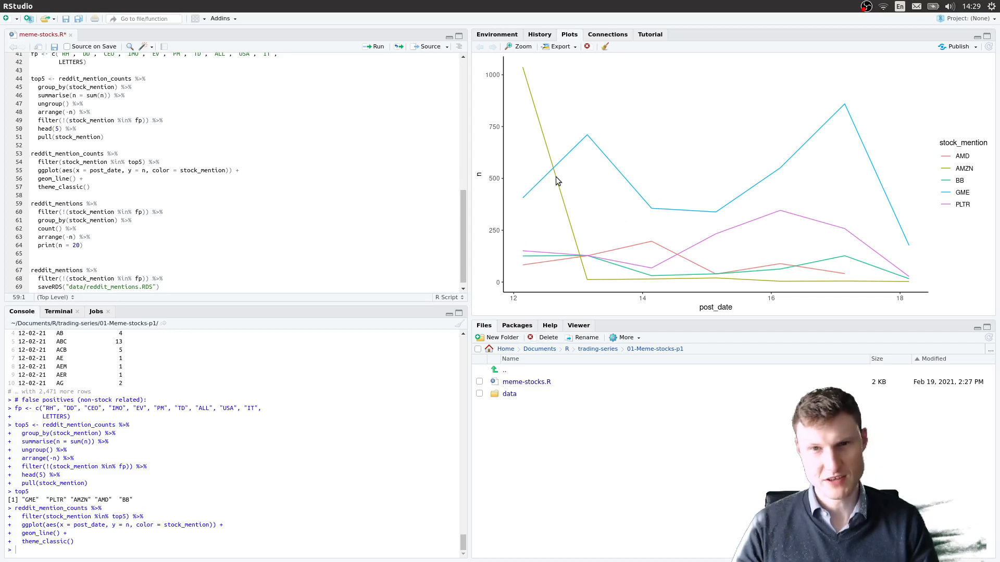
mouse_move(512, 77)
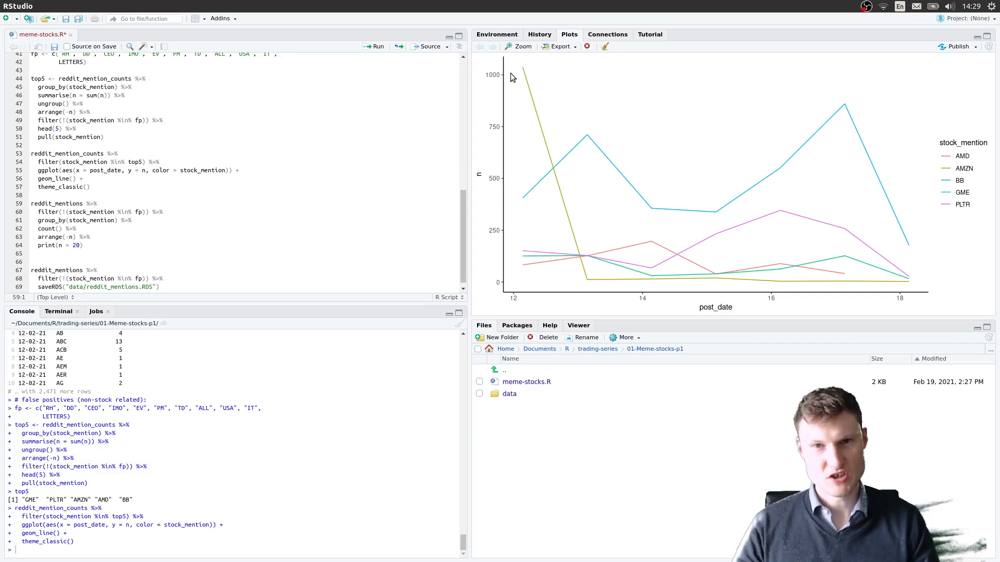
mouse_move(527, 81)
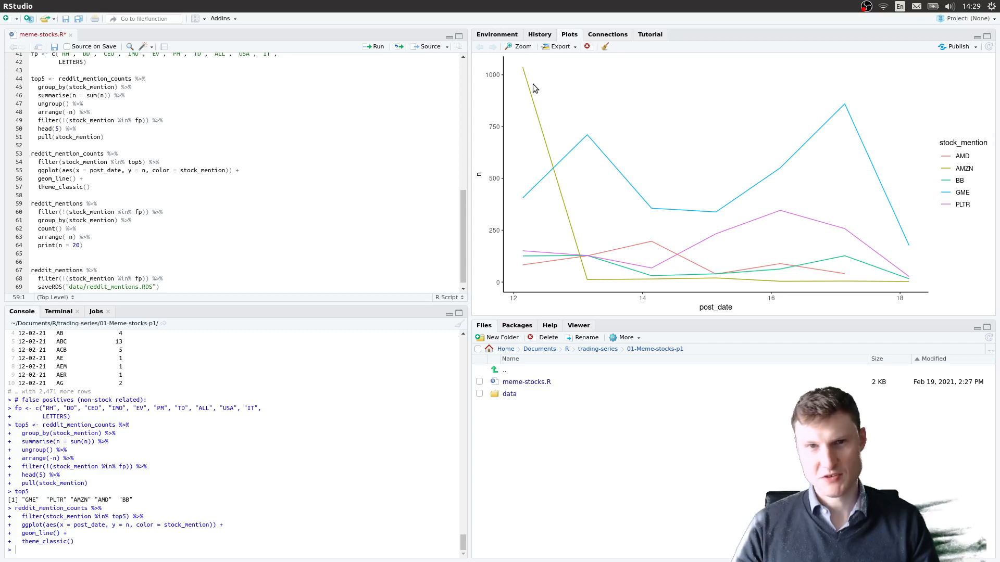
mouse_move(547, 204)
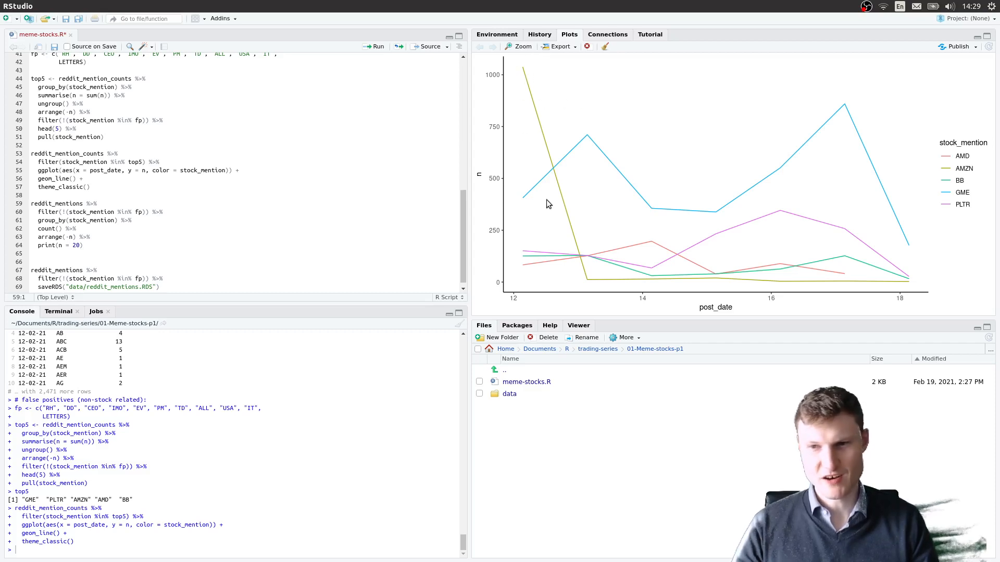
mouse_move(962, 170)
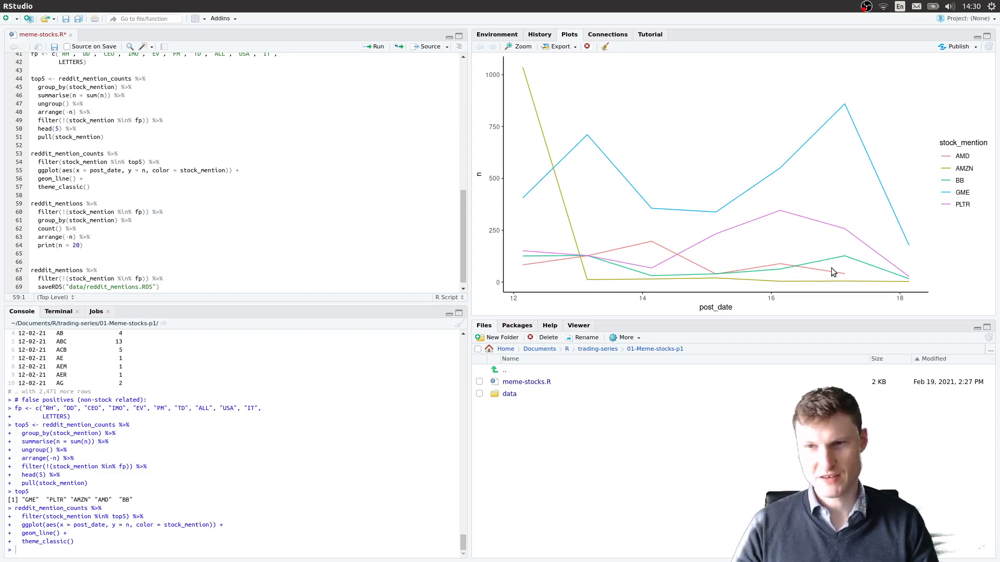
mouse_move(786, 232)
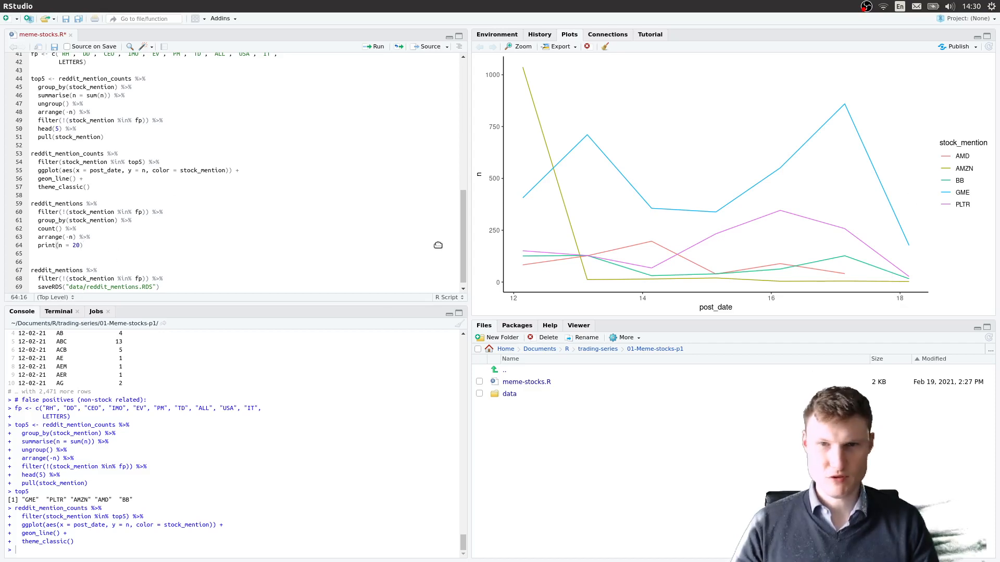
mouse_move(153, 245)
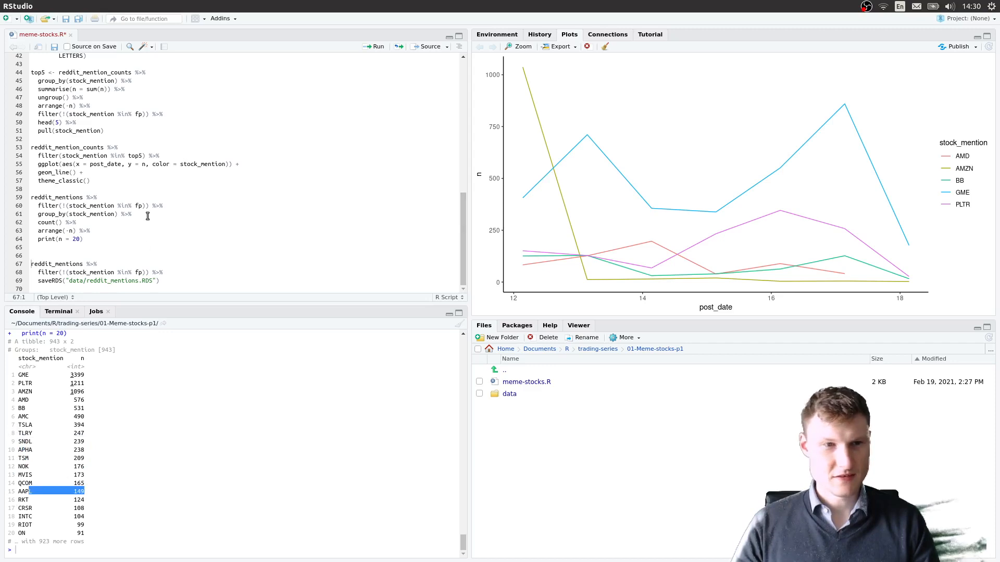
Step: Return to meme-stocks.R after printing the top 20 tickers led by GME with 3,399 mentions
left_click(85, 239)
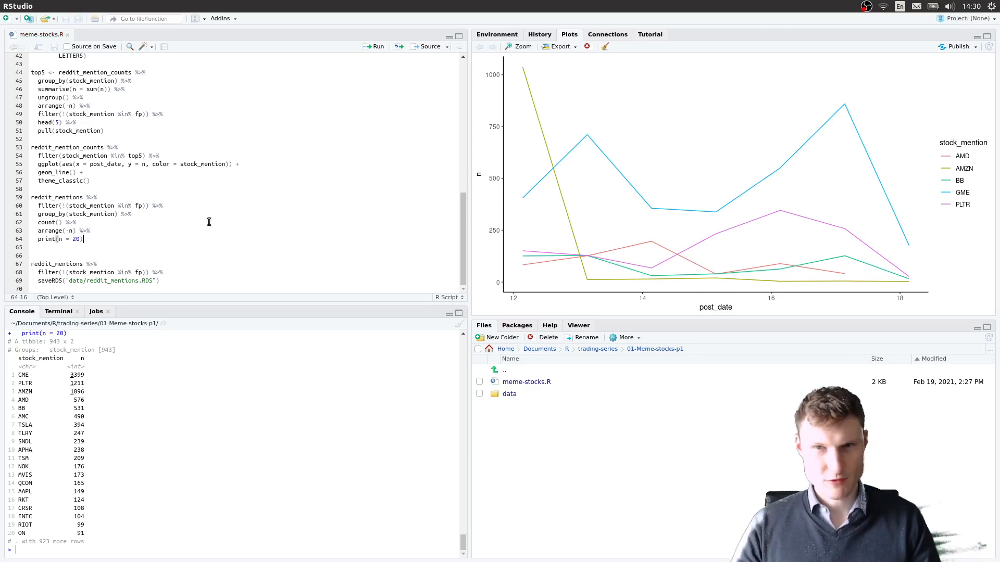
mouse_move(551, 116)
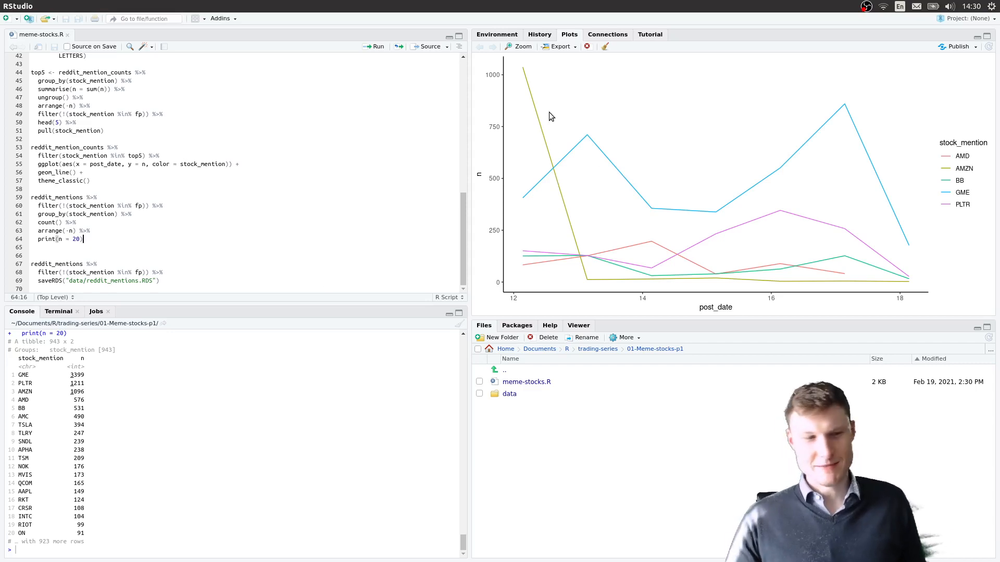
mouse_move(529, 144)
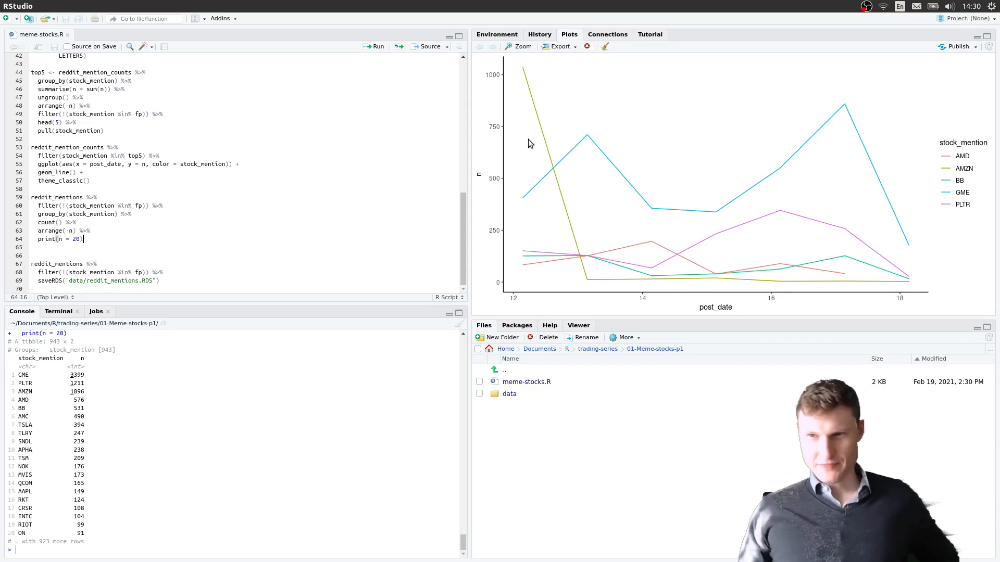
mouse_move(534, 198)
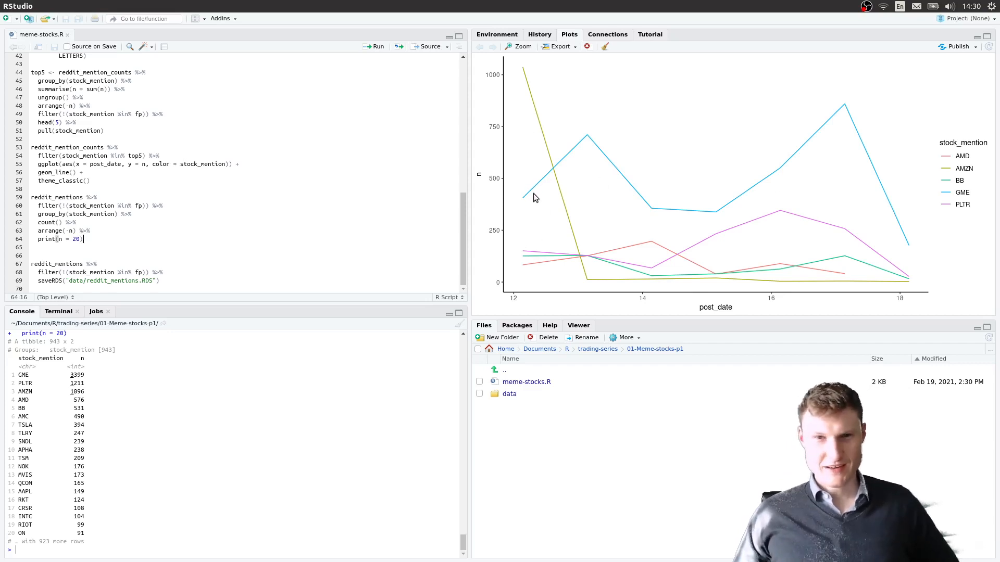
mouse_move(523, 206)
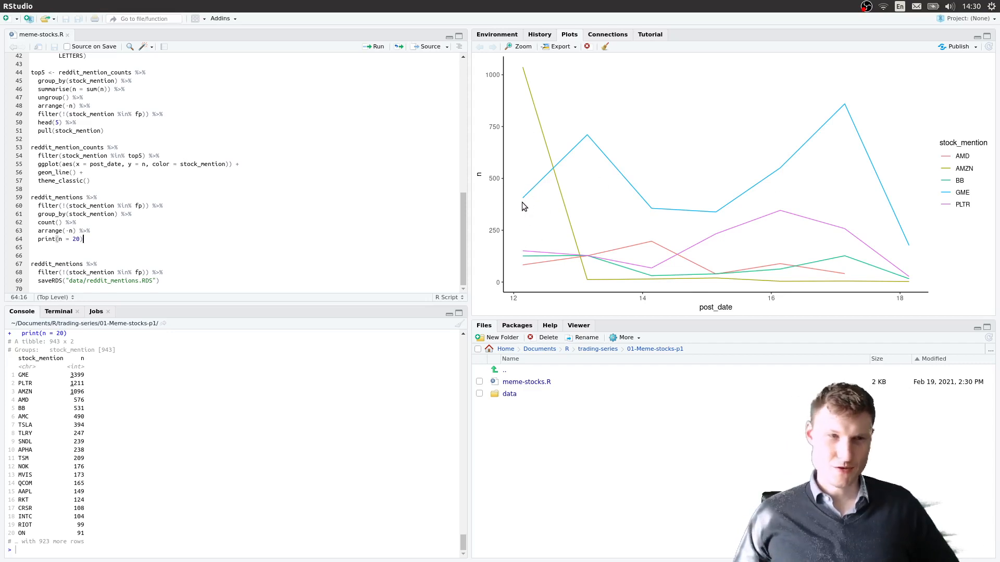